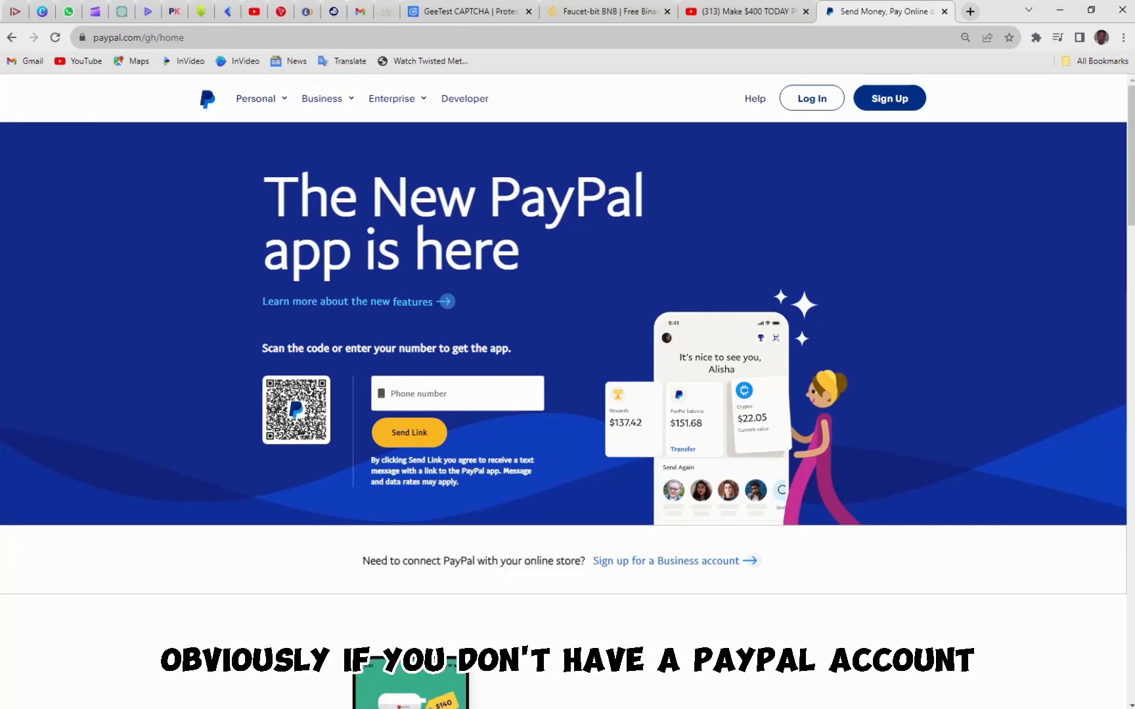
{"action": "mouse_move", "coordinate": [723, 282]}
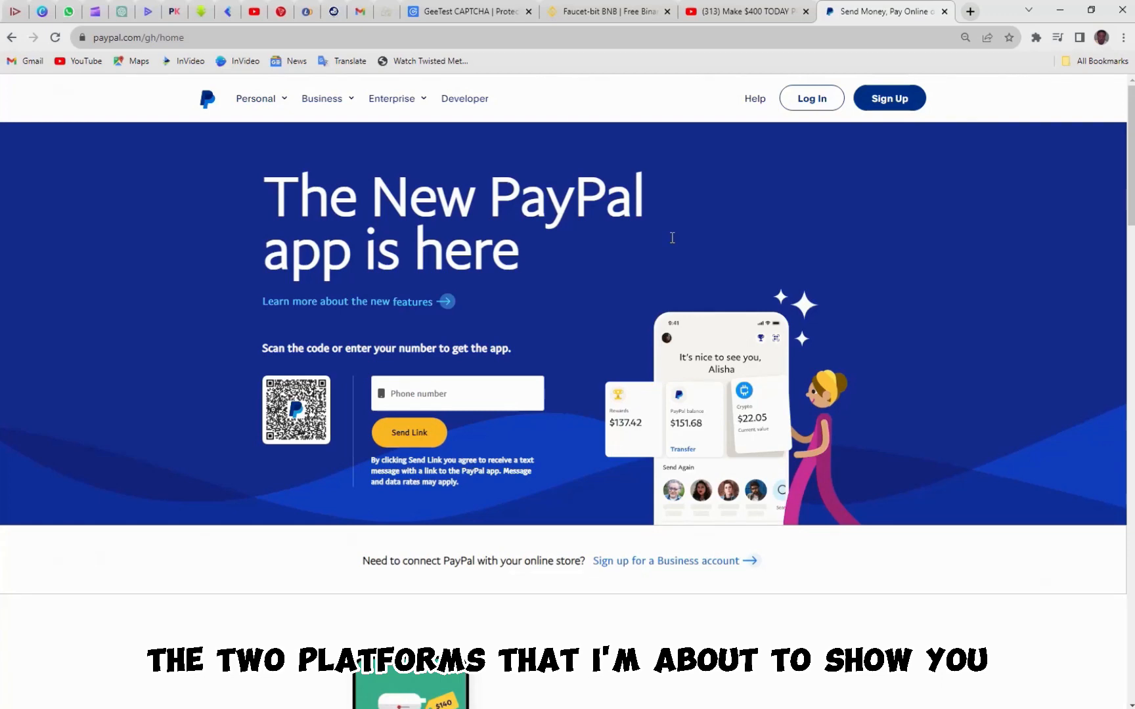
Switch to the Freecash tab to view the 35-offer All Offers listing
{"action": "left_click", "coordinate": [254, 12]}
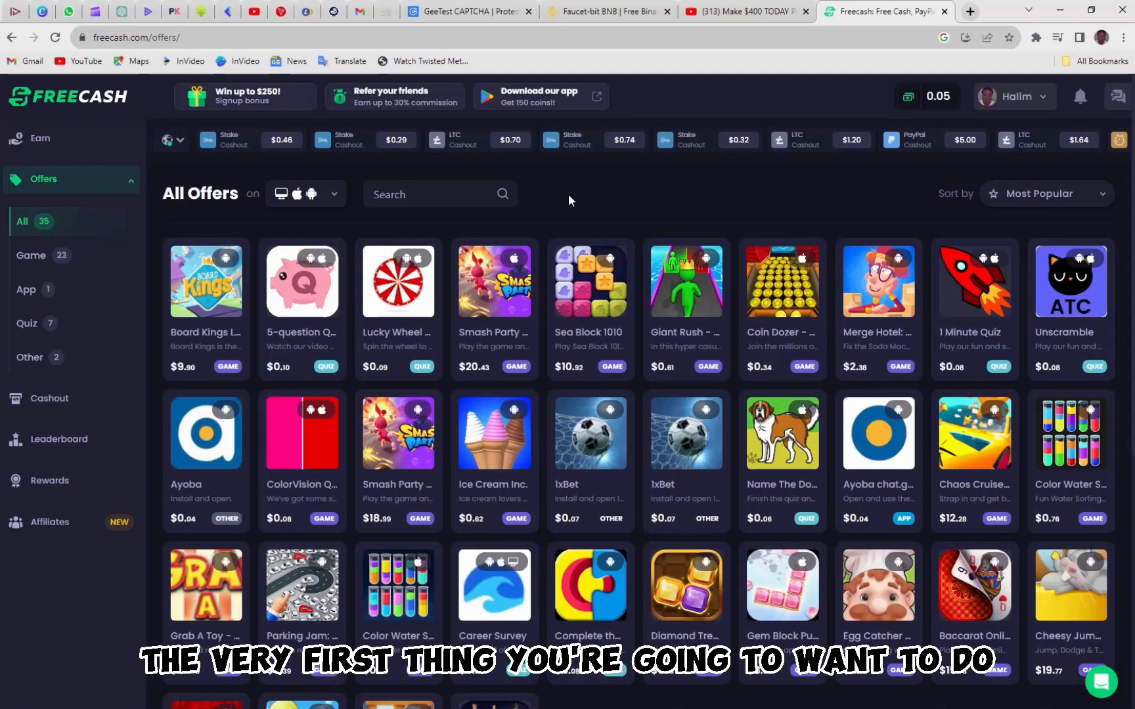
{"action": "scroll", "scroll_direction": "down", "scroll_amount": 3}
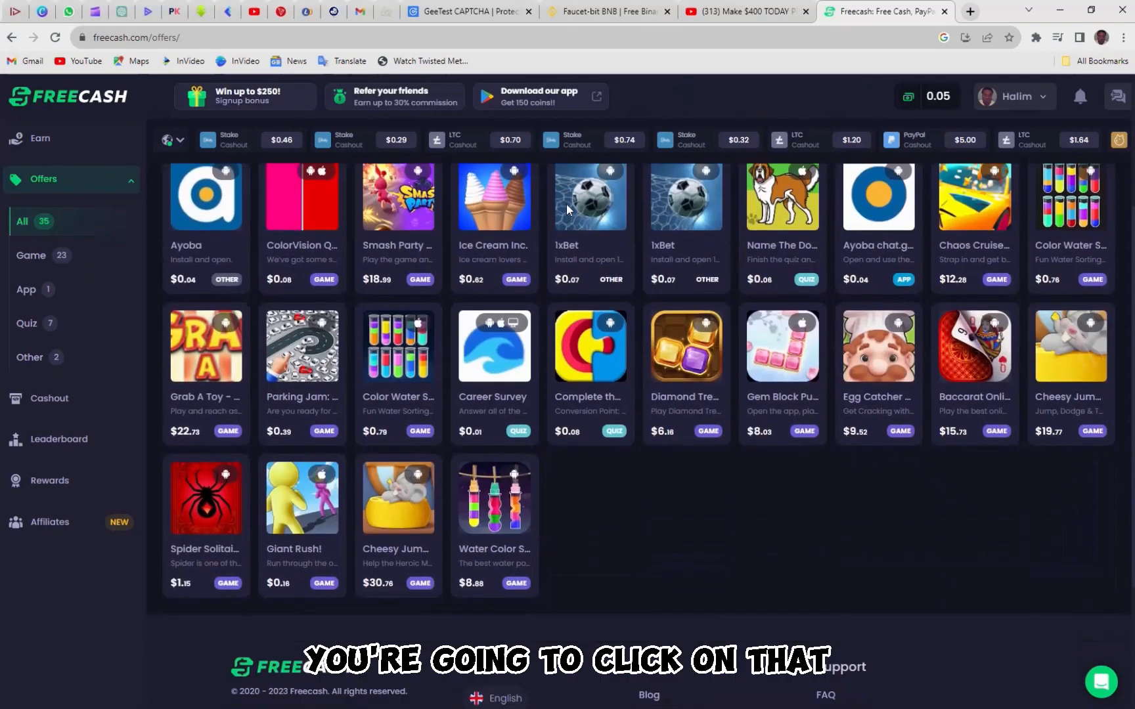
{"action": "left_click", "coordinate": [31, 256]}
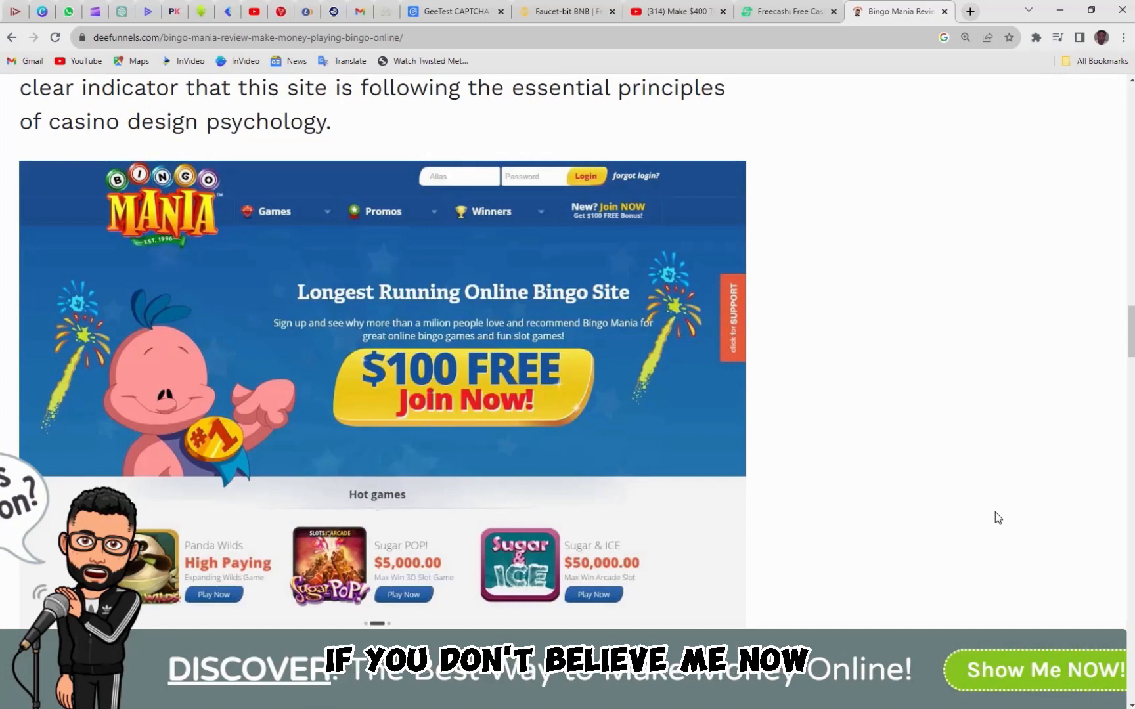
Return to the Freecash tab showing the Affiliates commission tiers from 5% to 30%
{"action": "left_click", "coordinate": [787, 11]}
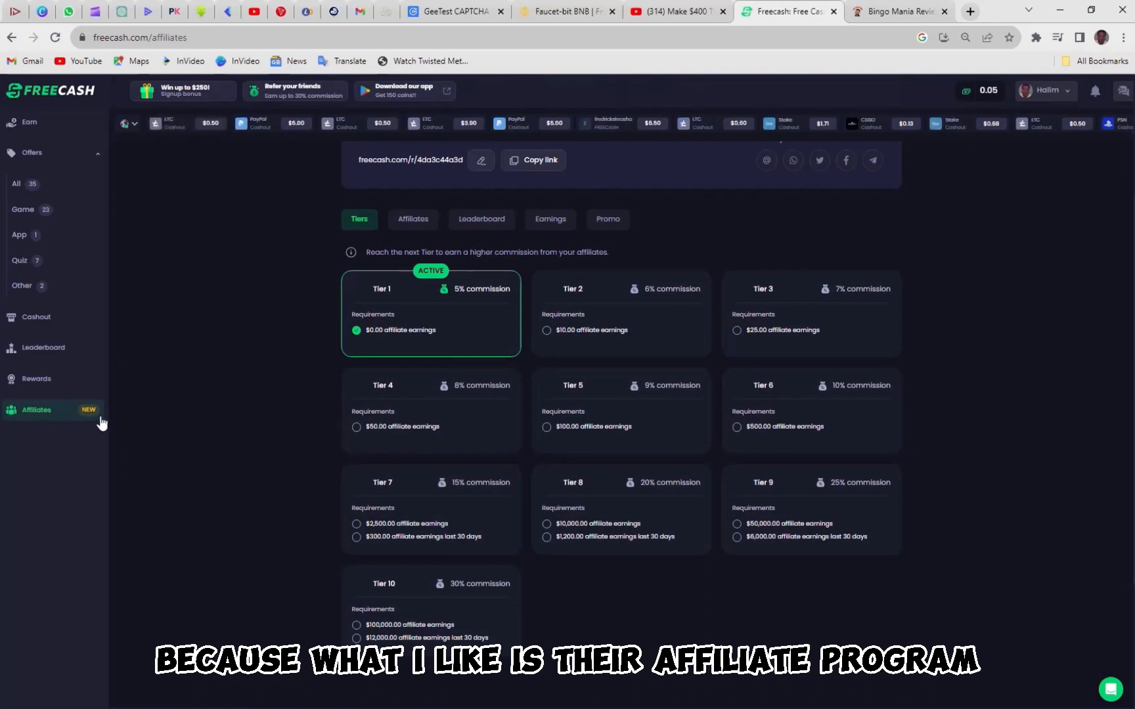
{"action": "mouse_move", "coordinate": [49, 418]}
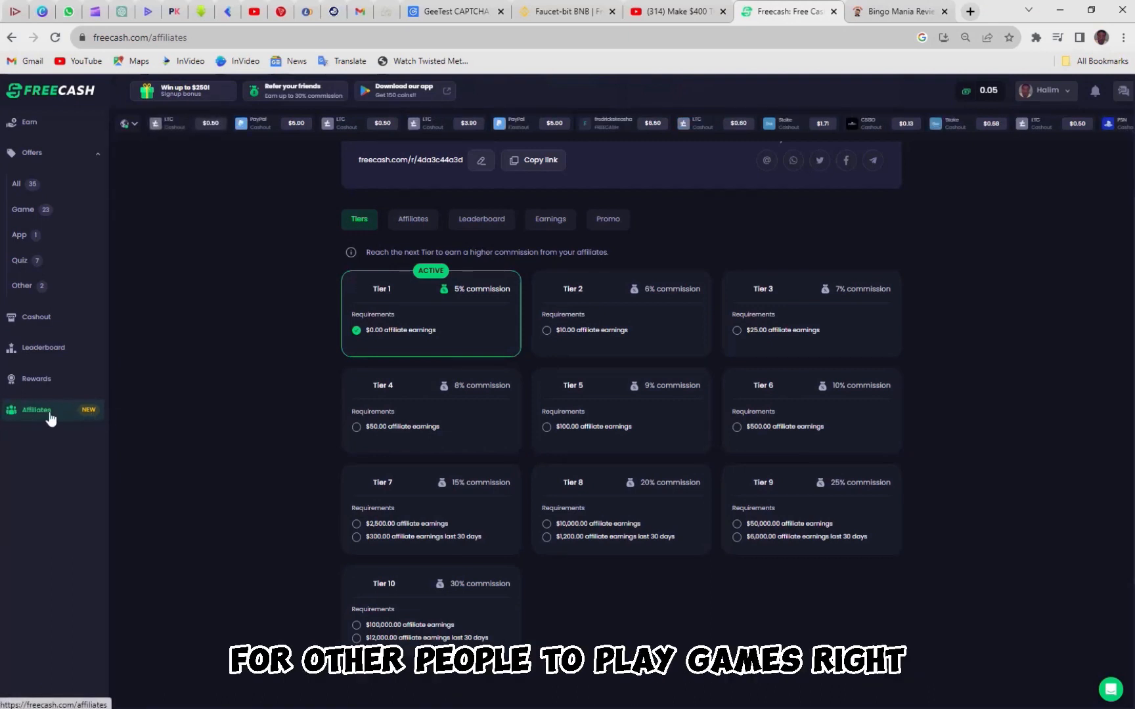
{"action": "mouse_move", "coordinate": [194, 432]}
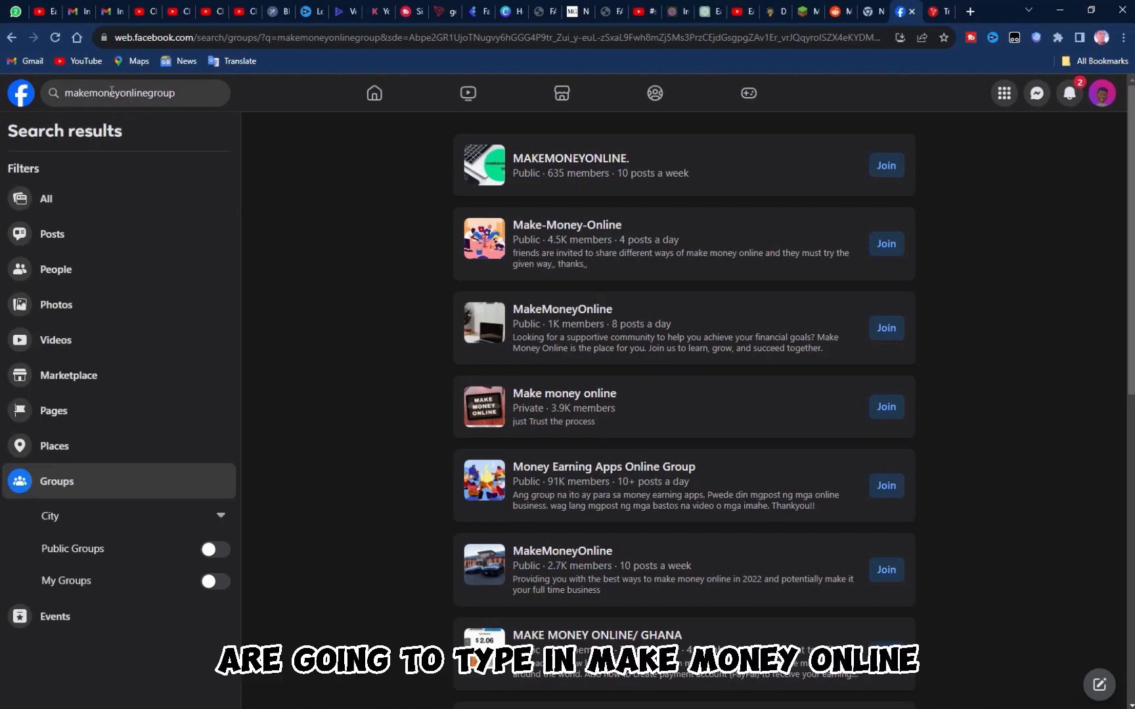
Turn on the Public Groups filter for the 'makemoneyonlinegroup' search results
{"action": "left_click", "coordinate": [214, 549]}
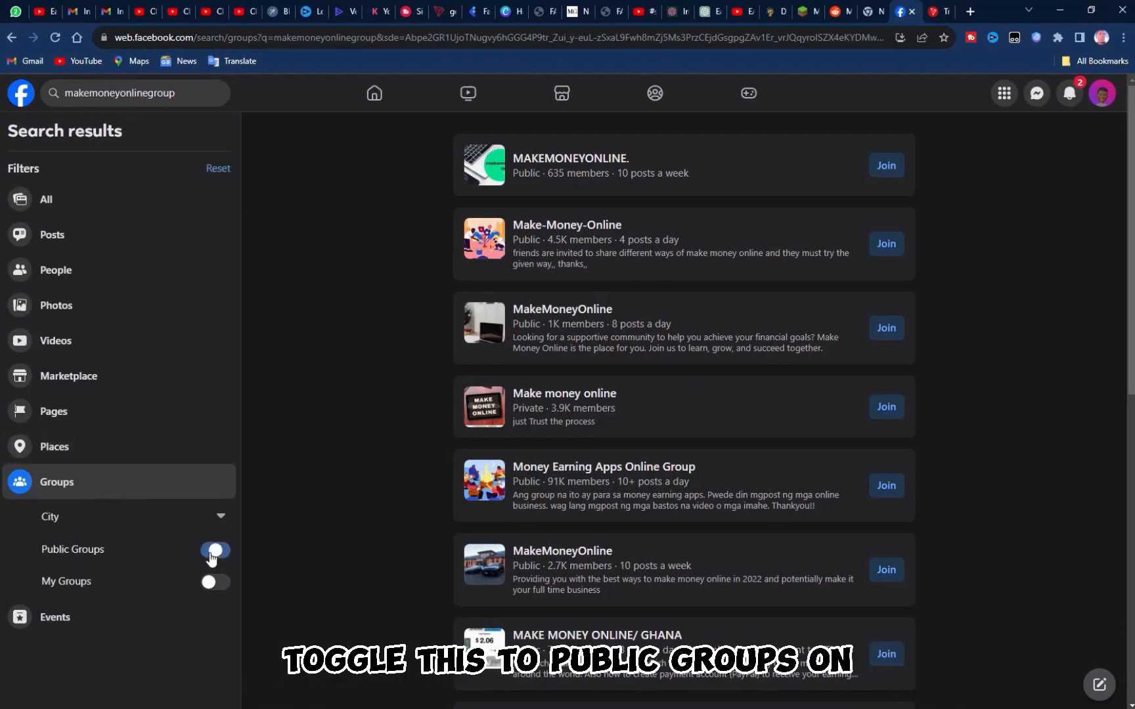
{"action": "left_click", "coordinate": [215, 550]}
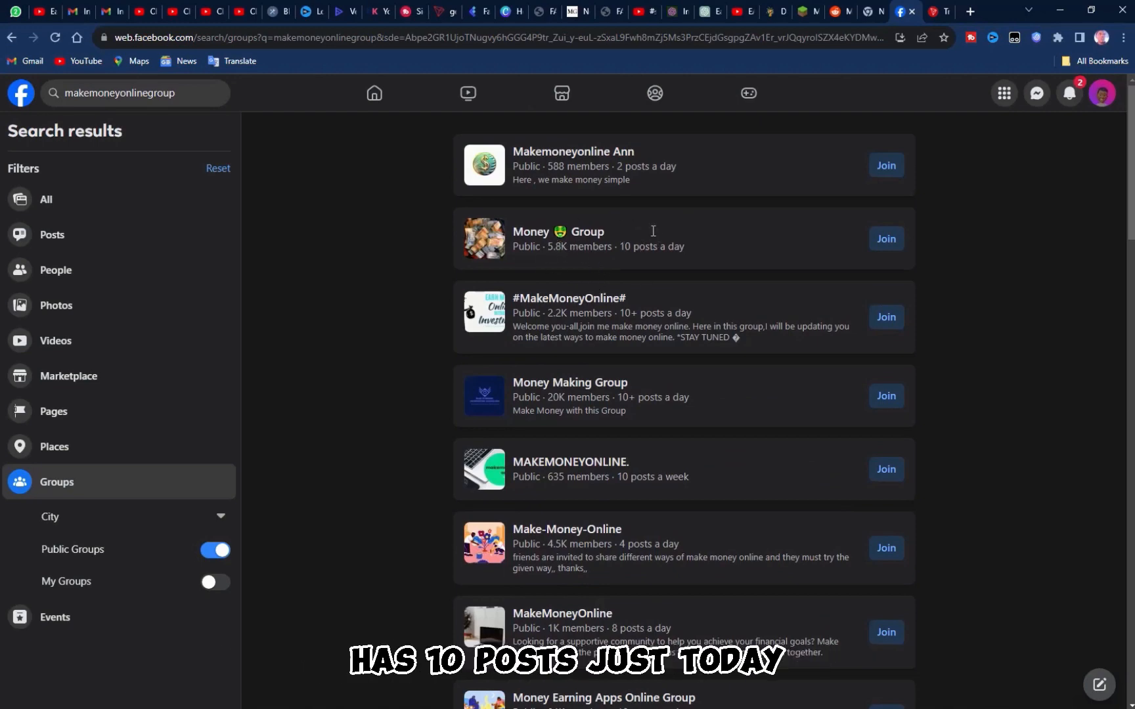
{"action": "mouse_move", "coordinate": [621, 235]}
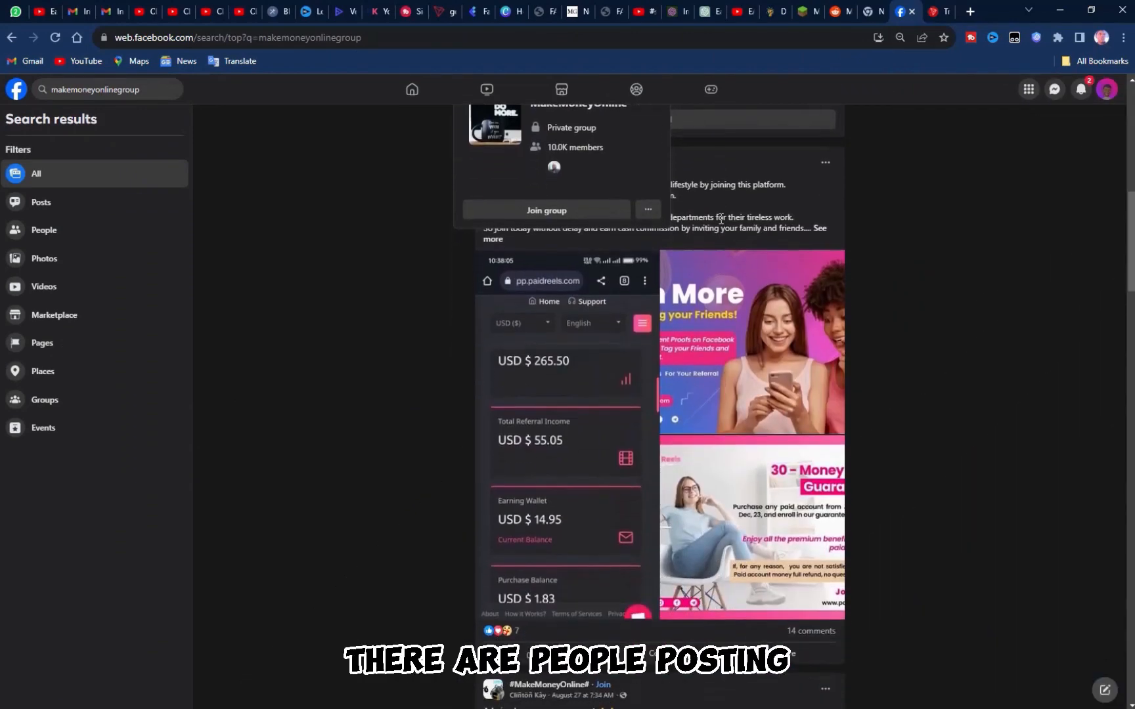
Scroll through the money-making posts, then bring up Udimi's finance solo ad deals
{"action": "scroll", "scroll_direction": "down", "scroll_amount": 3}
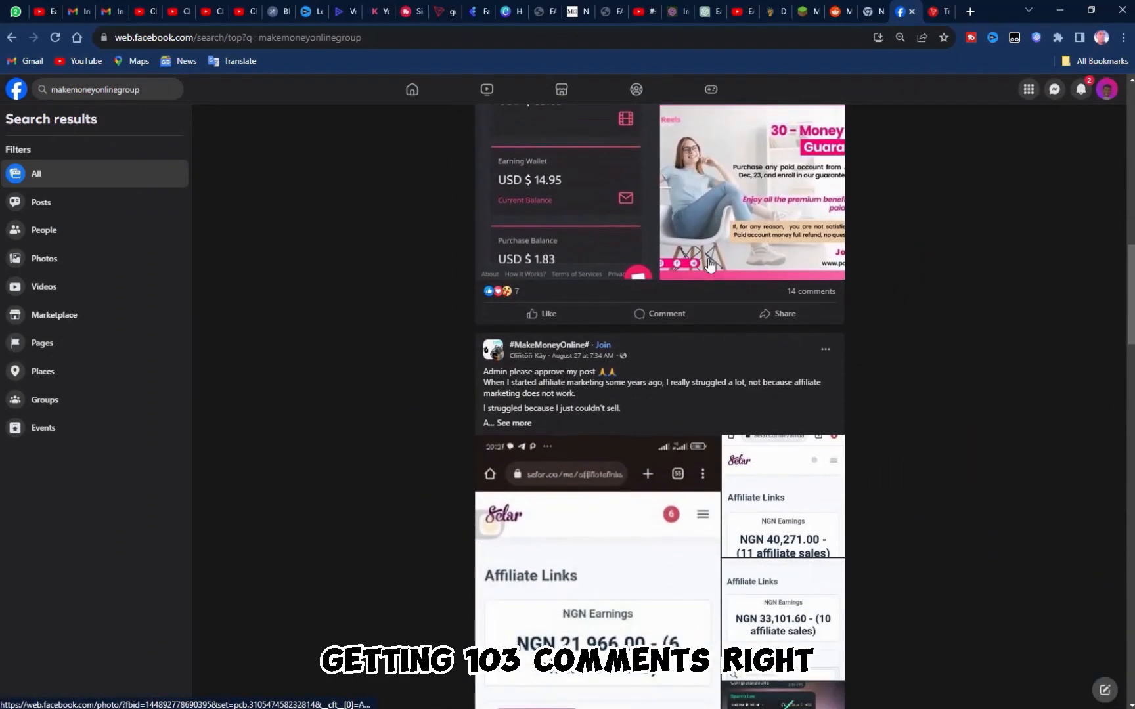
{"action": "scroll", "scroll_direction": "down", "scroll_amount": 3}
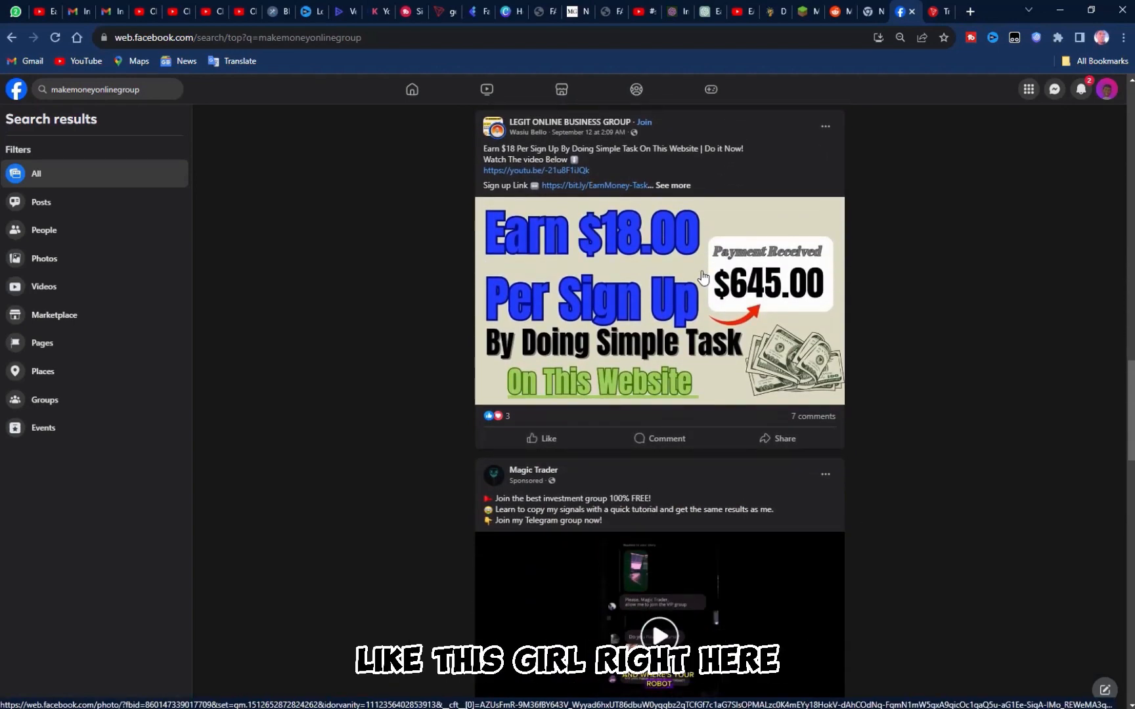
{"action": "scroll", "scroll_direction": "down", "scroll_amount": 3}
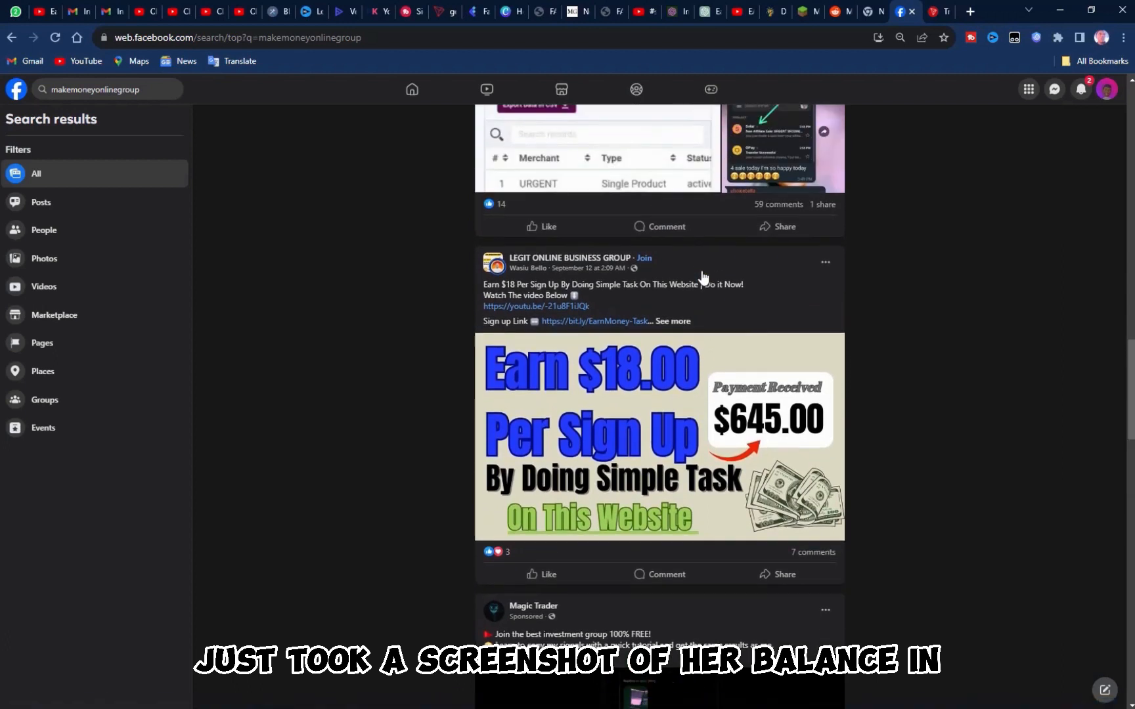
{"action": "scroll", "scroll_direction": "down", "scroll_amount": 3}
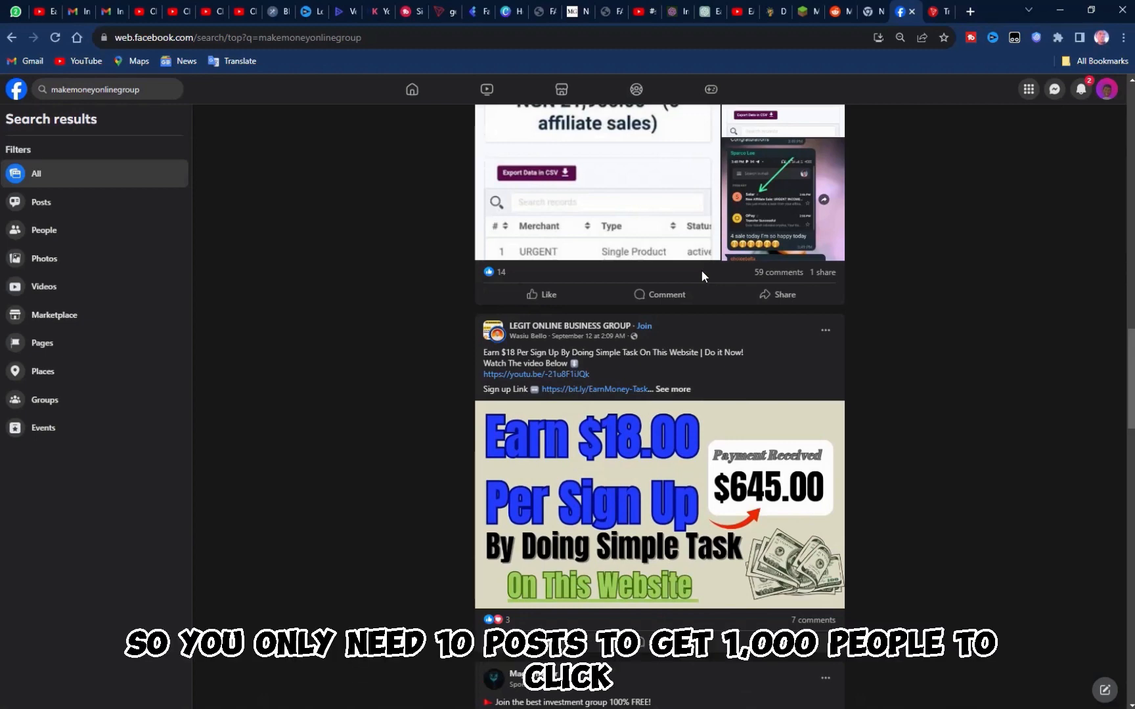
{"action": "scroll", "scroll_direction": "down", "scroll_amount": 3}
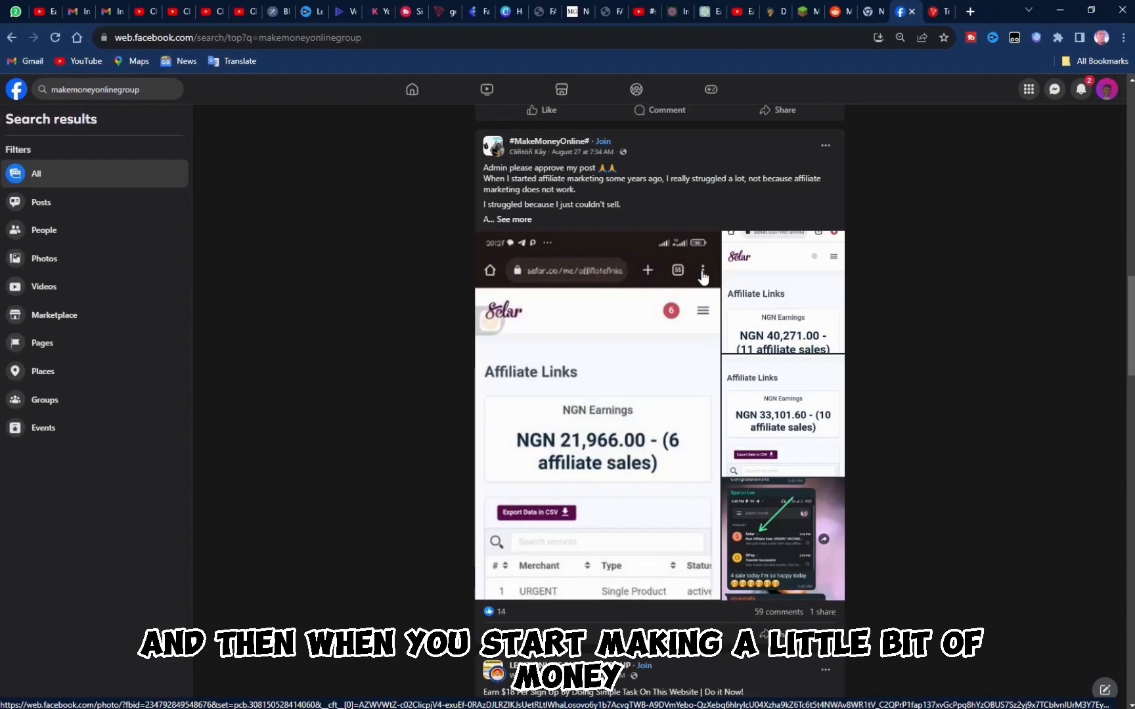
{"action": "left_click", "coordinate": [910, 12]}
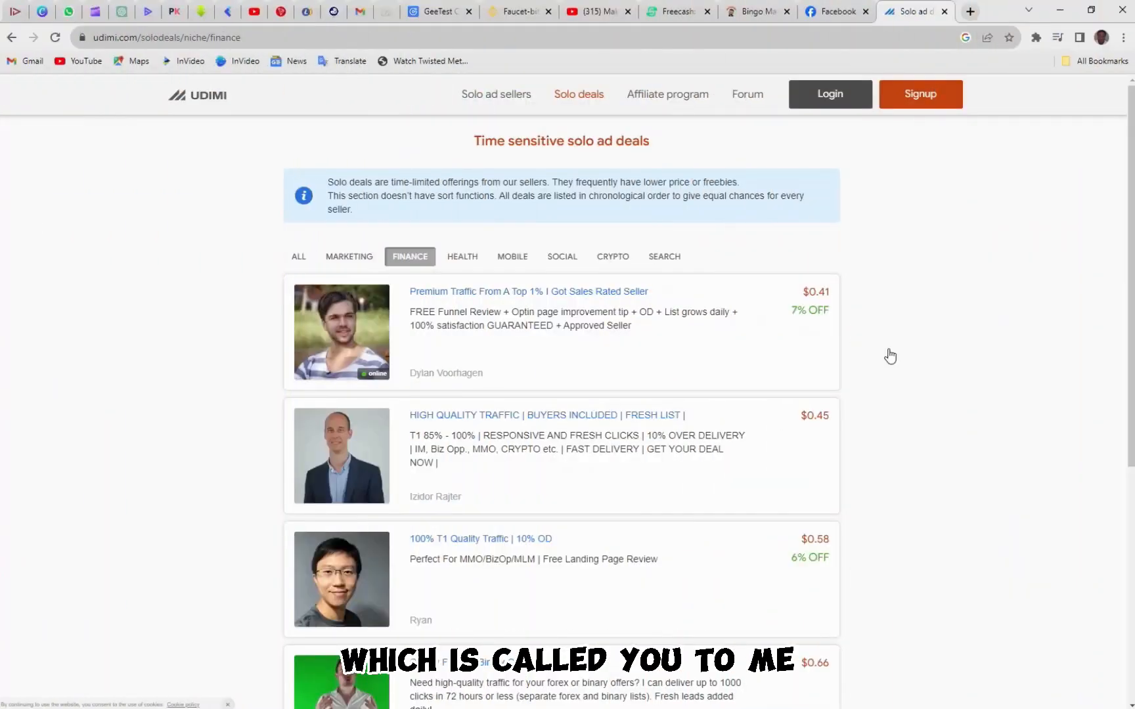
Scroll down Udimi's Solo deals Finance list
{"action": "scroll", "scroll_direction": "down", "scroll_amount": 3}
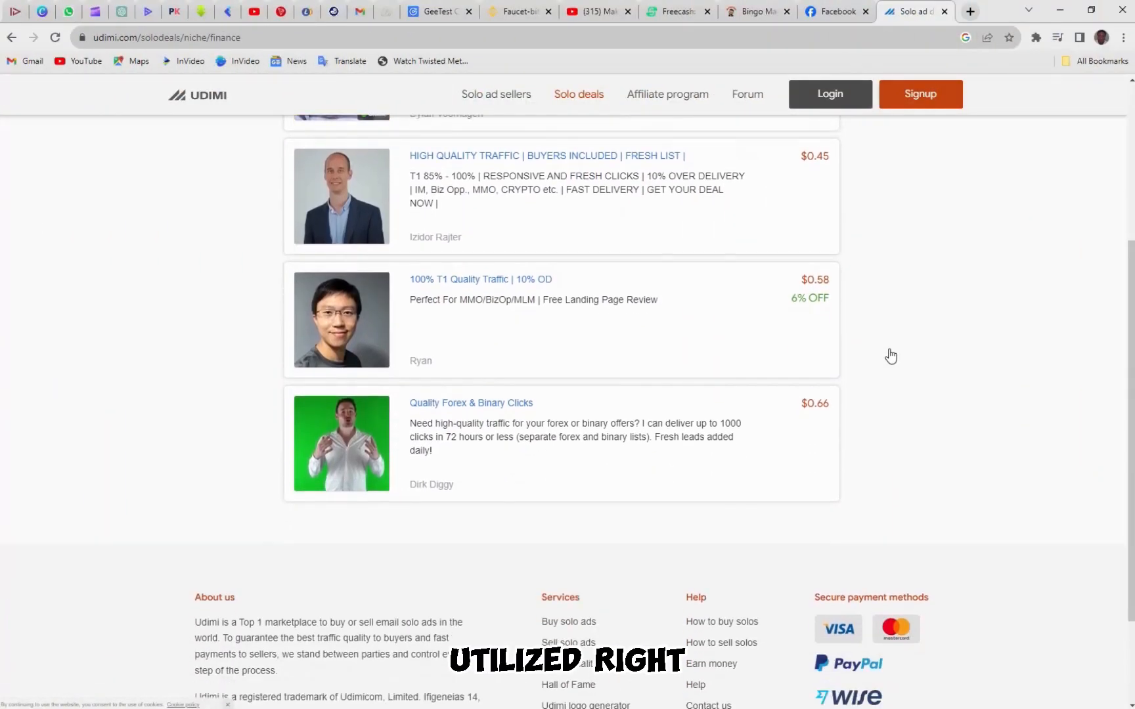
{"action": "scroll", "scroll_direction": "down", "scroll_amount": 3}
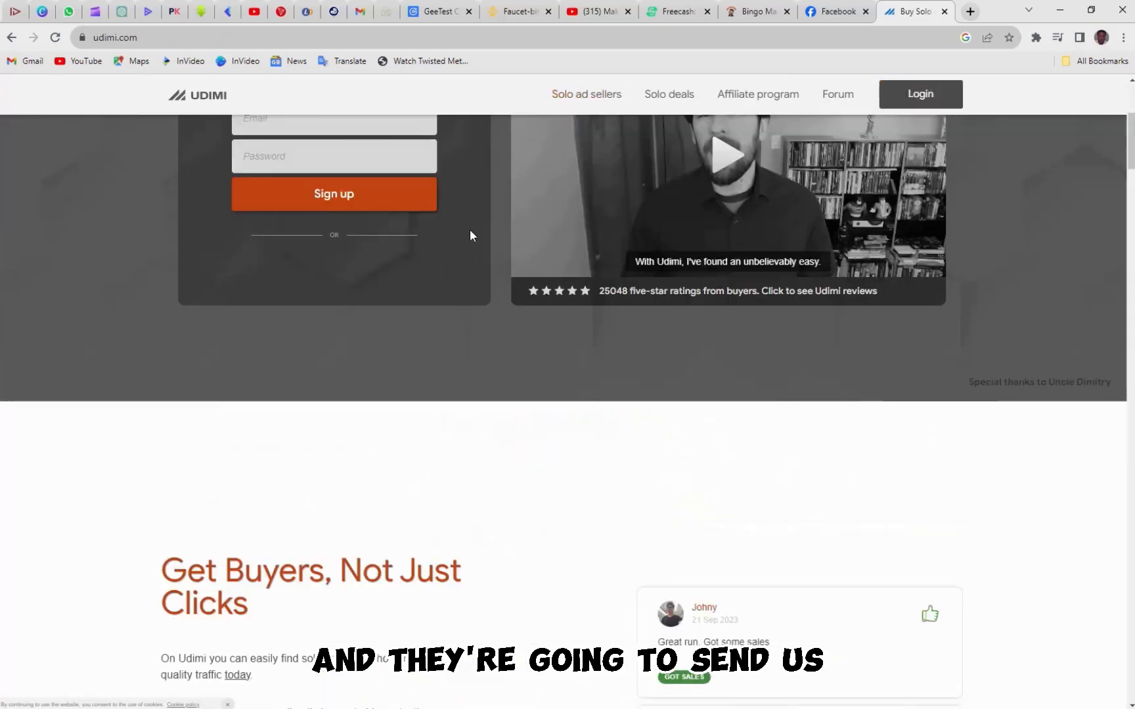
{"action": "scroll", "scroll_direction": "down", "scroll_amount": 3}
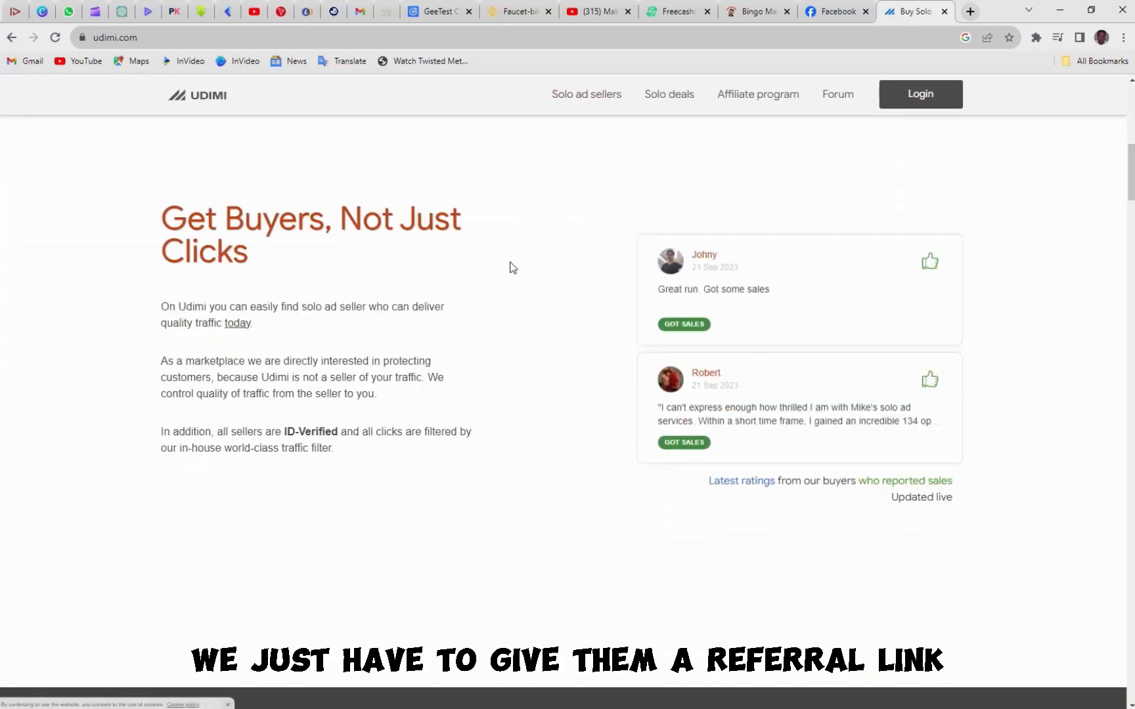
{"action": "scroll", "scroll_direction": "down", "scroll_amount": 3}
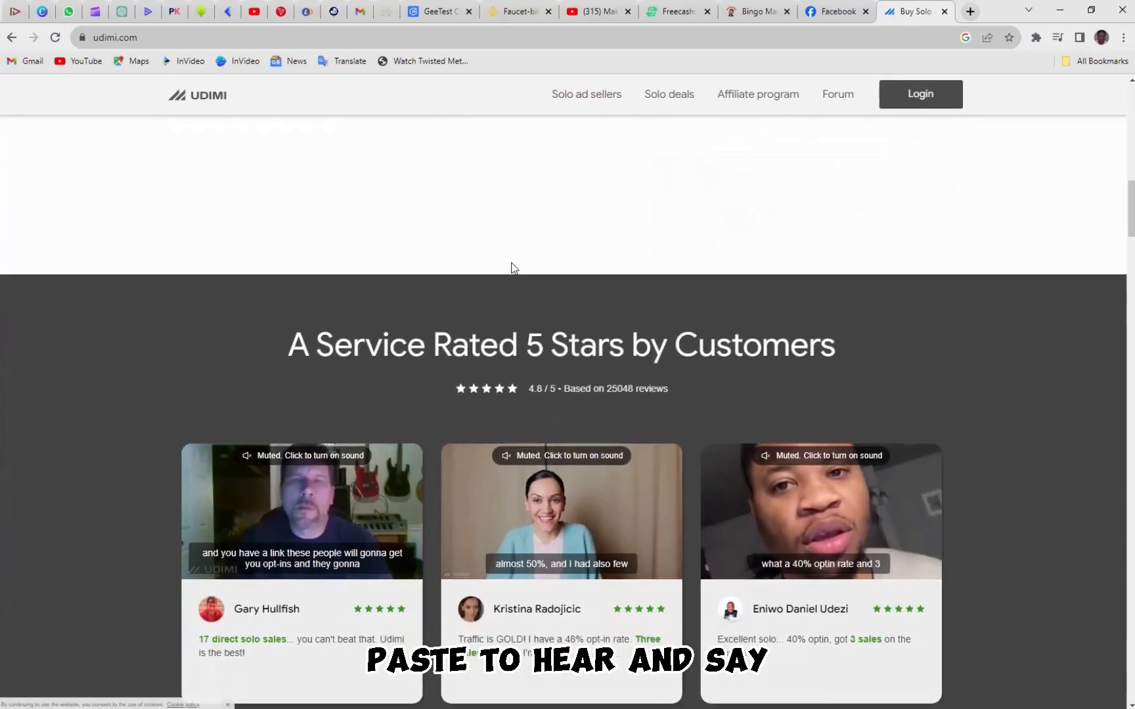
{"action": "scroll", "scroll_direction": "down", "scroll_amount": 3}
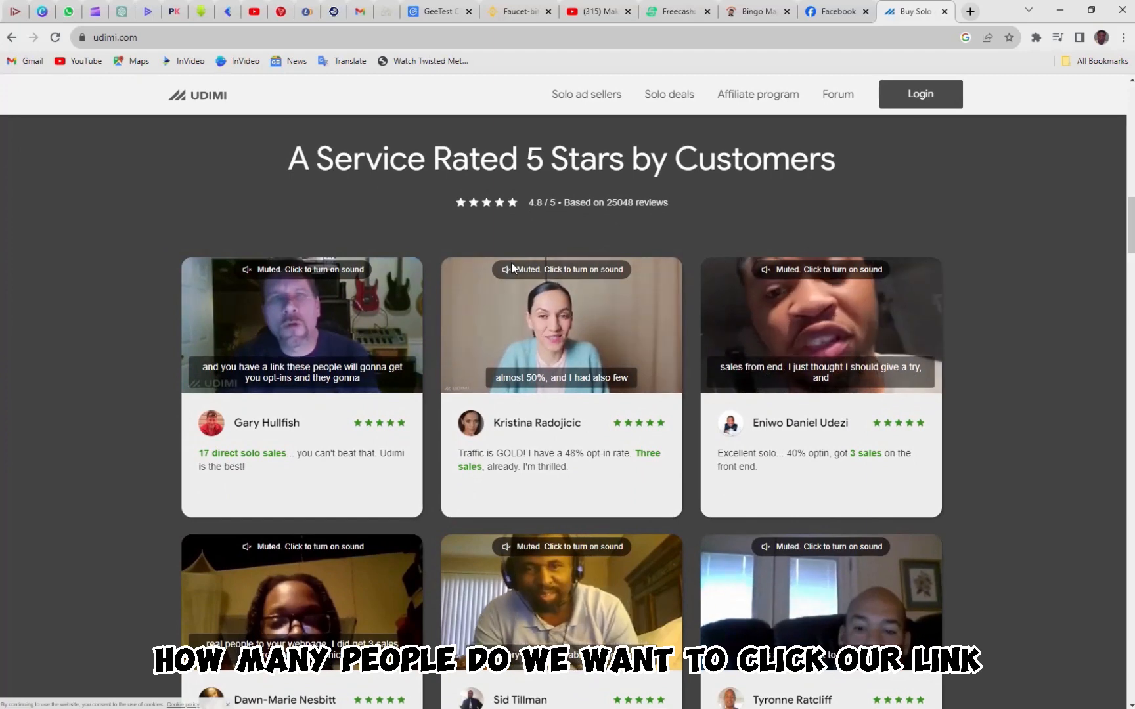
{"action": "scroll", "scroll_direction": "down", "scroll_amount": 3}
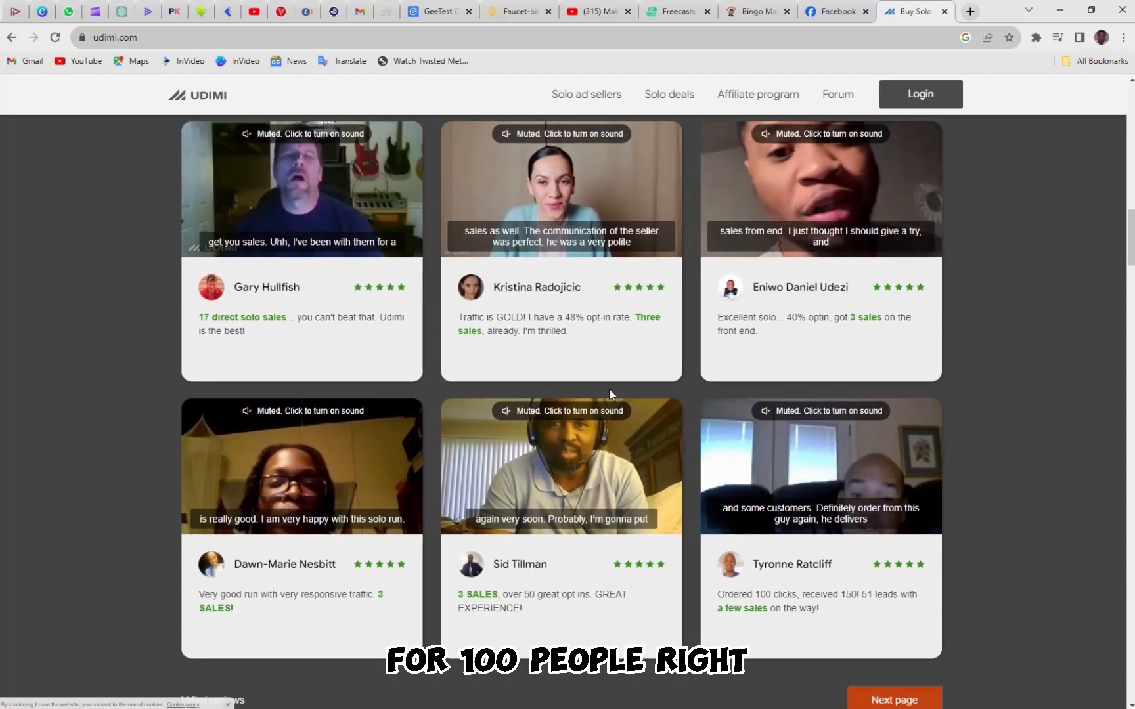
{"action": "scroll", "scroll_direction": "down", "scroll_amount": 3}
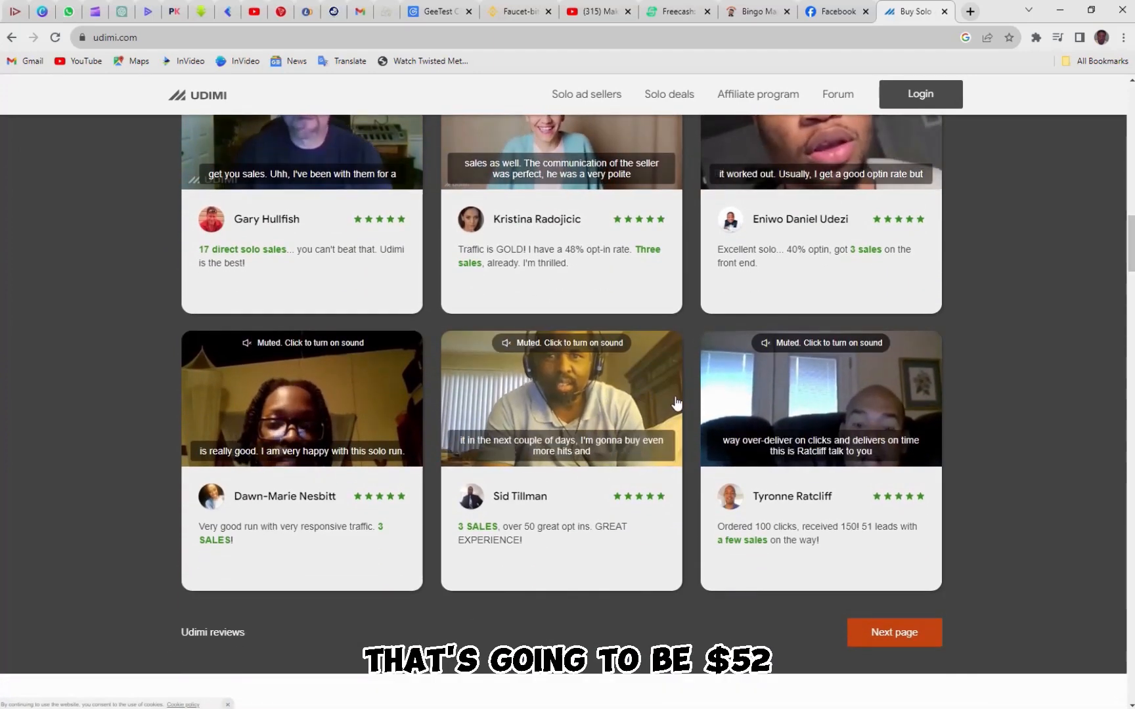
{"action": "scroll", "scroll_direction": "down", "scroll_amount": 3}
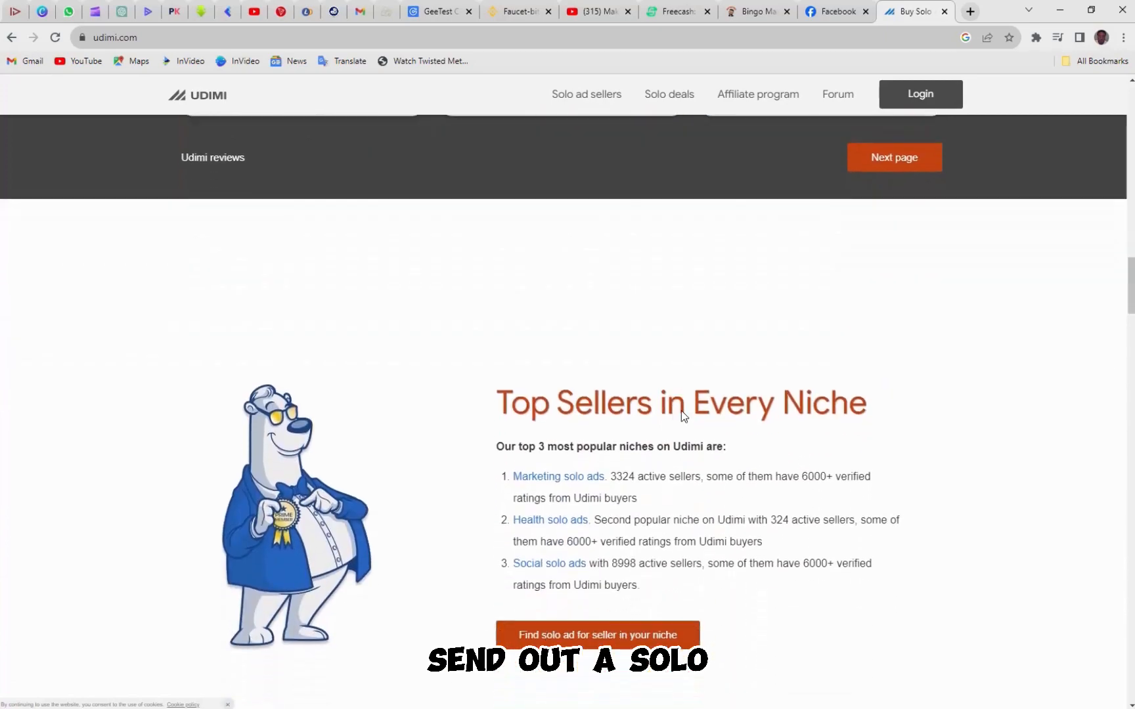